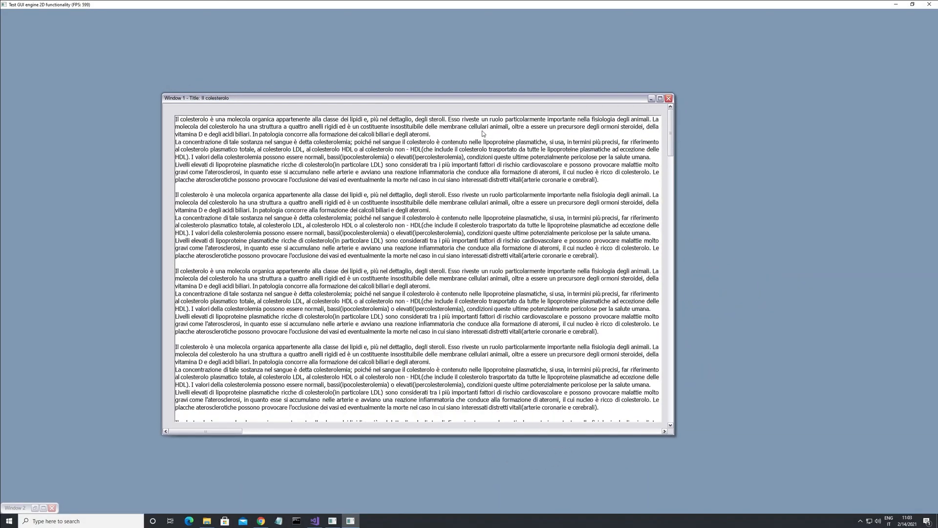
Step: Reposition the 'Il colesterolo' text window up and to the left by its title bar
left_click_drag(416, 98, 287, 87)
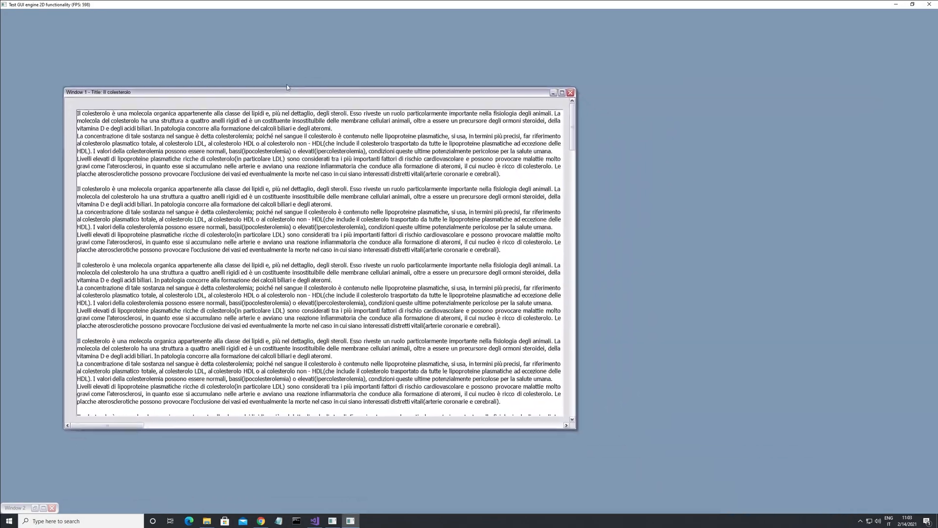